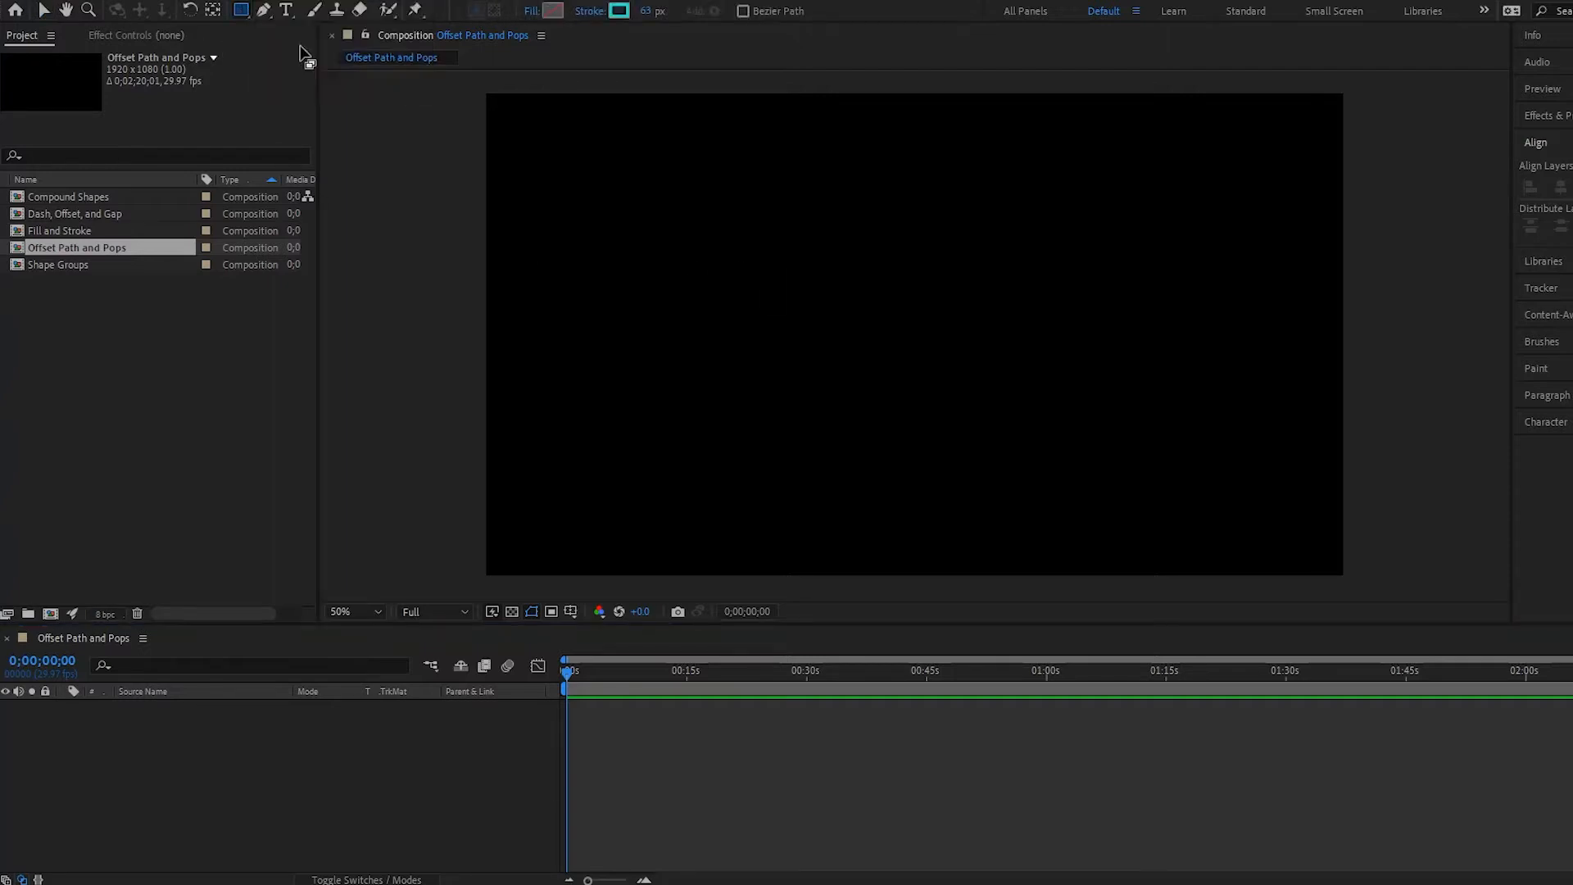
# Draw a centred ellipse and give it a yellow stroke
pyautogui.moveTo(823, 261); pyautogui.dragTo(1011, 451)
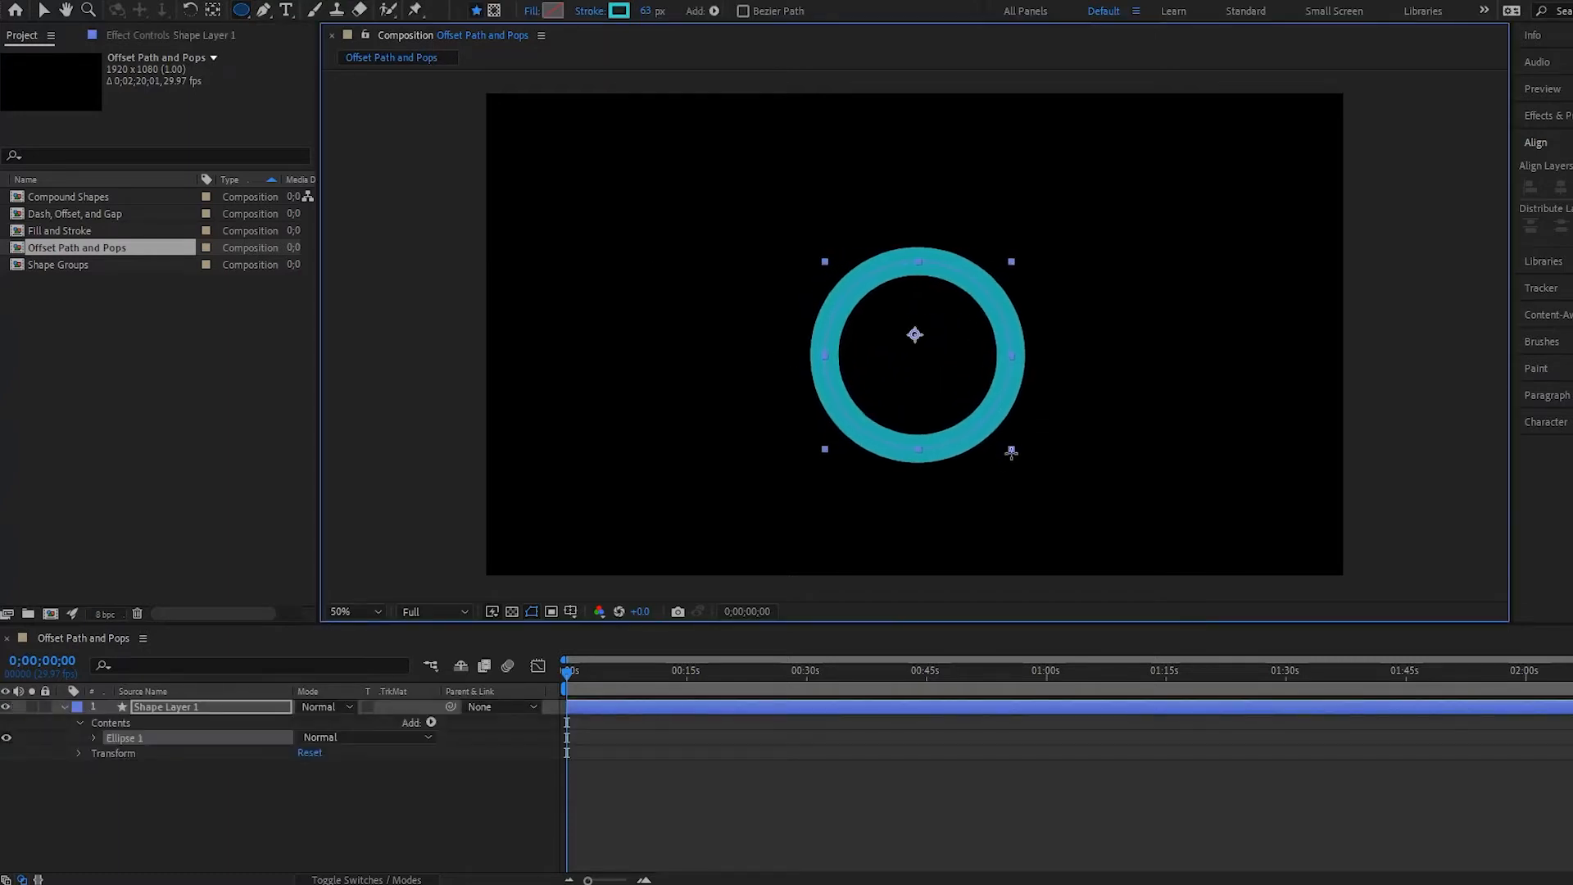
pyautogui.click(619, 11)
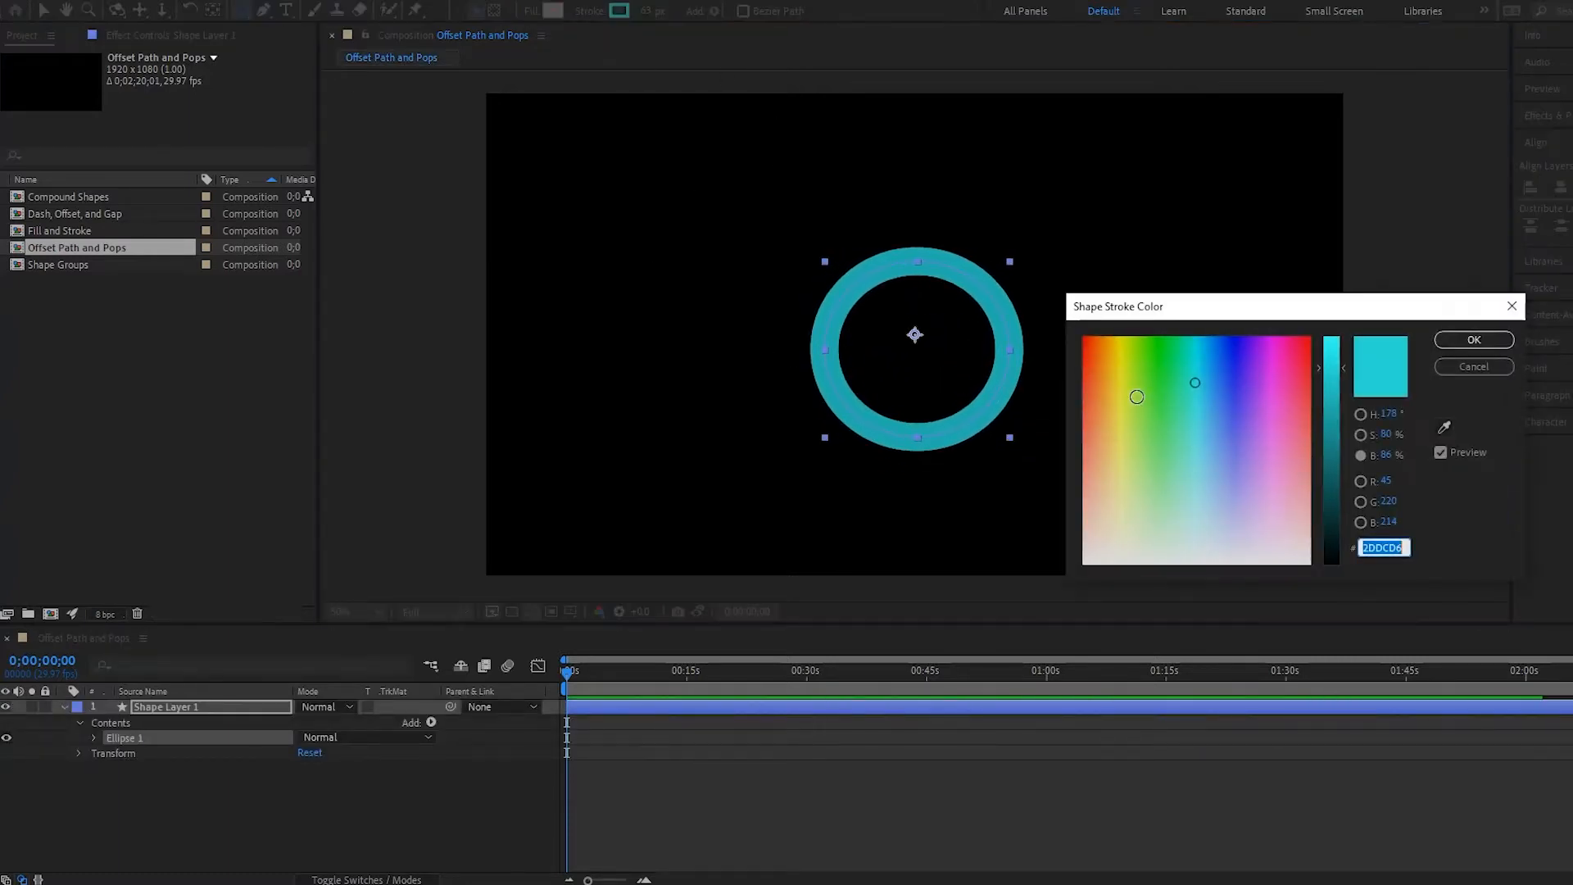
pyautogui.click(1123, 361)
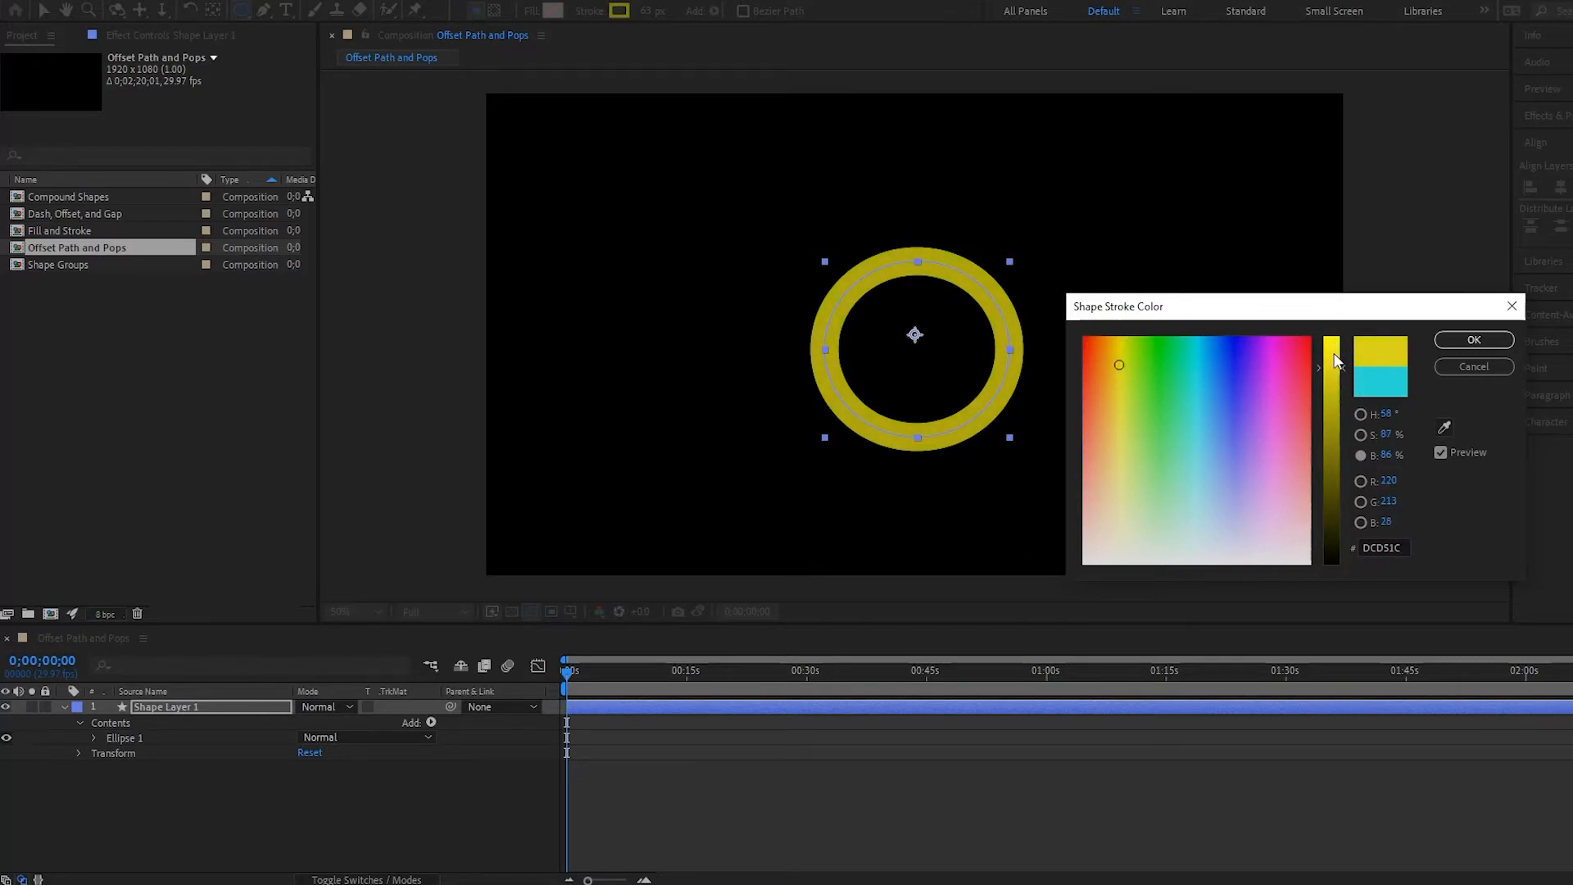
pyautogui.click(1471, 339)
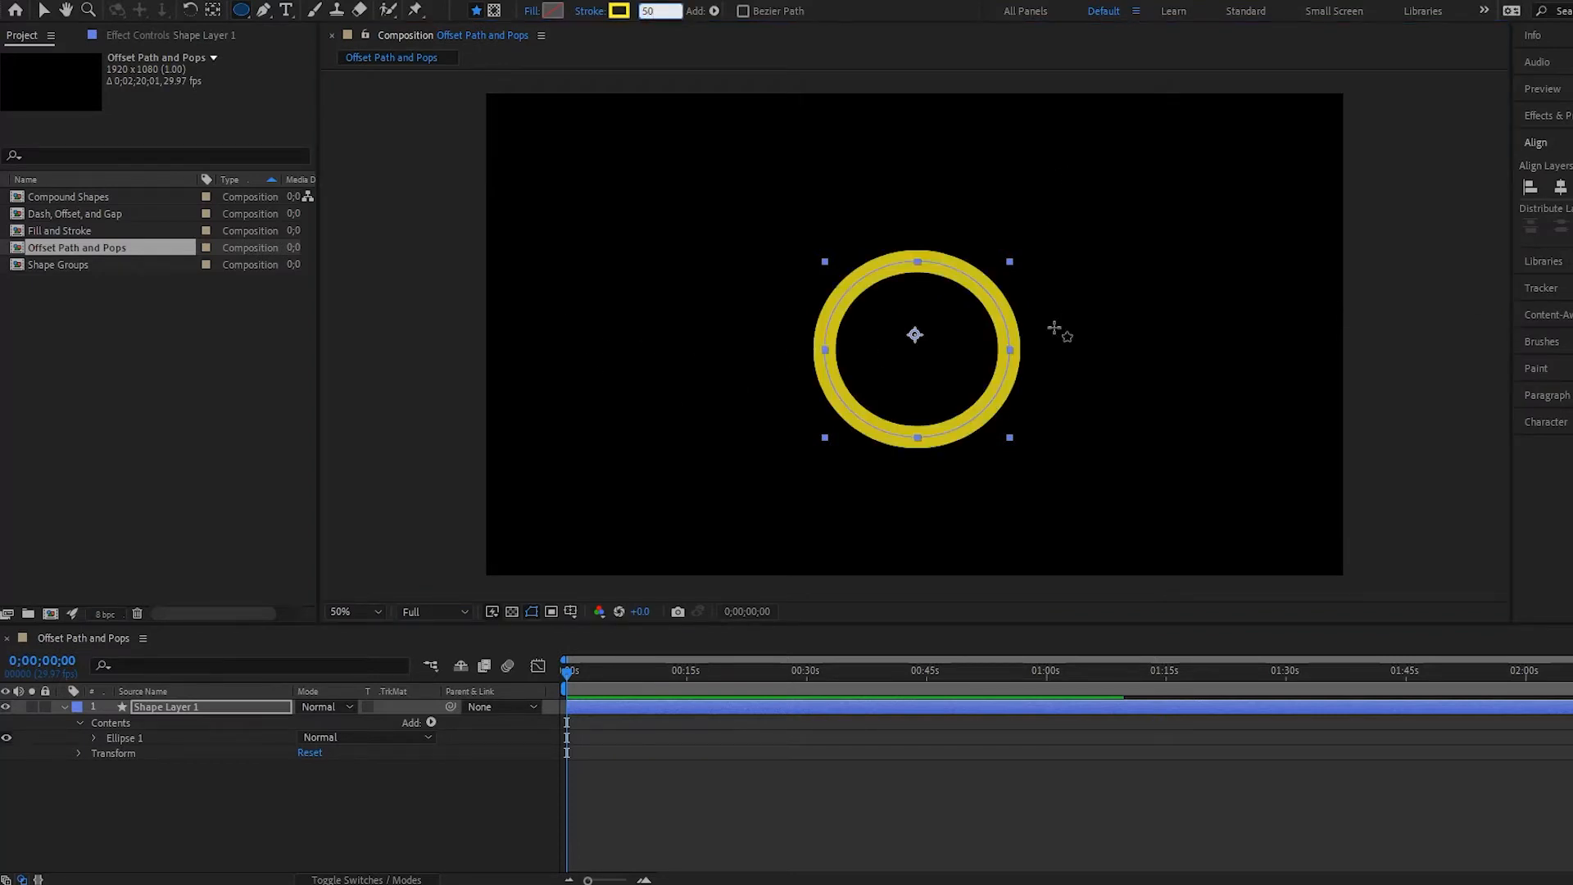
# Add Offset Paths to Ellipse 1 and expand Offset Paths 1's settings
pyautogui.click(93, 738)
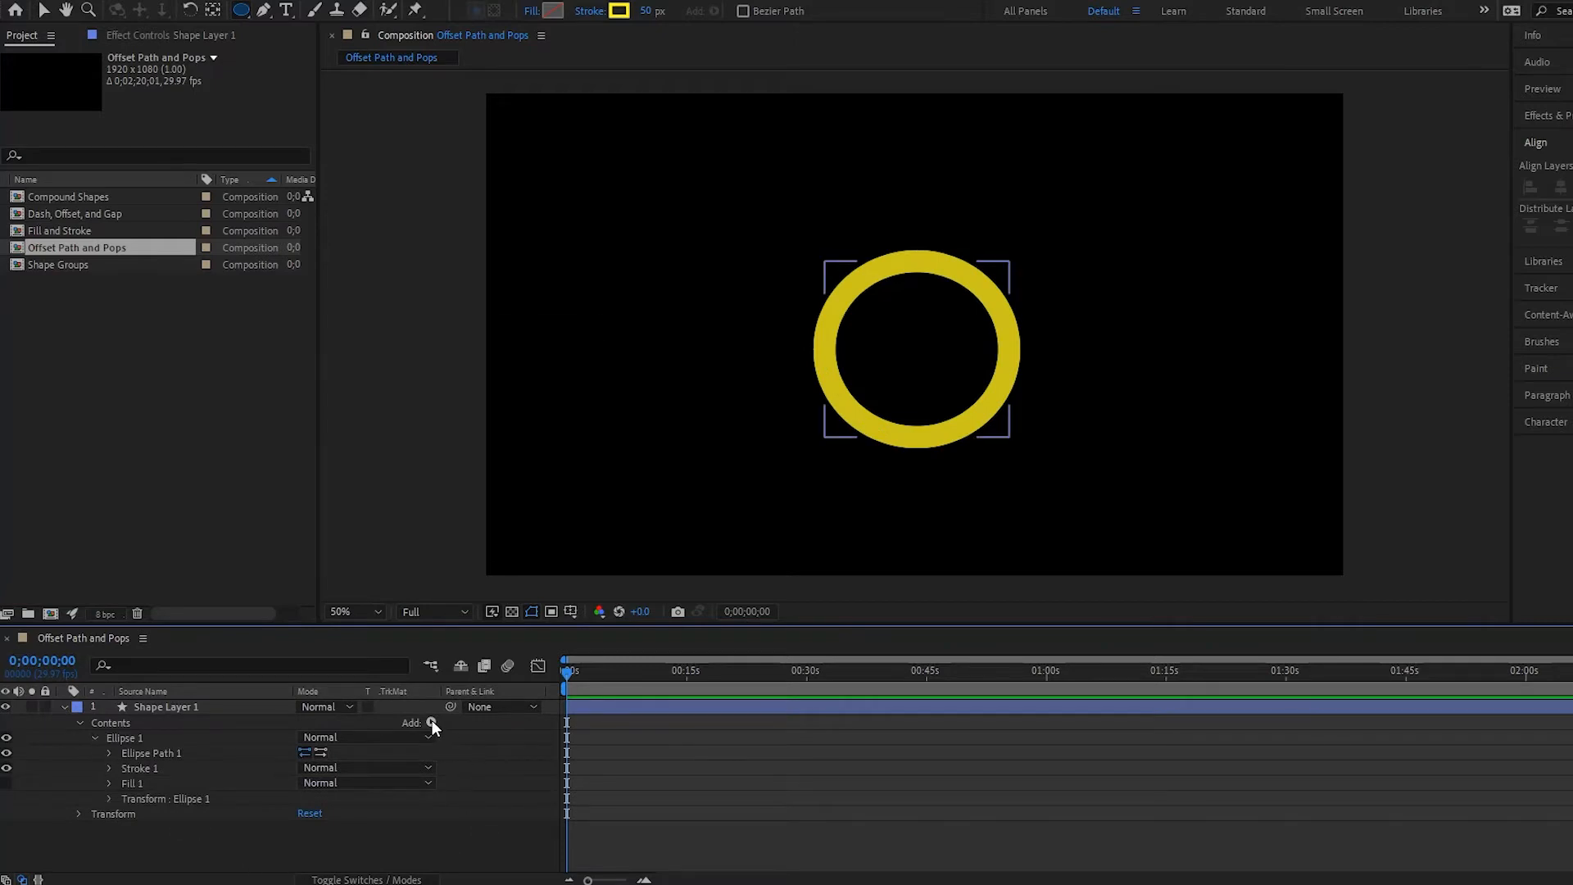
pyautogui.click(432, 722)
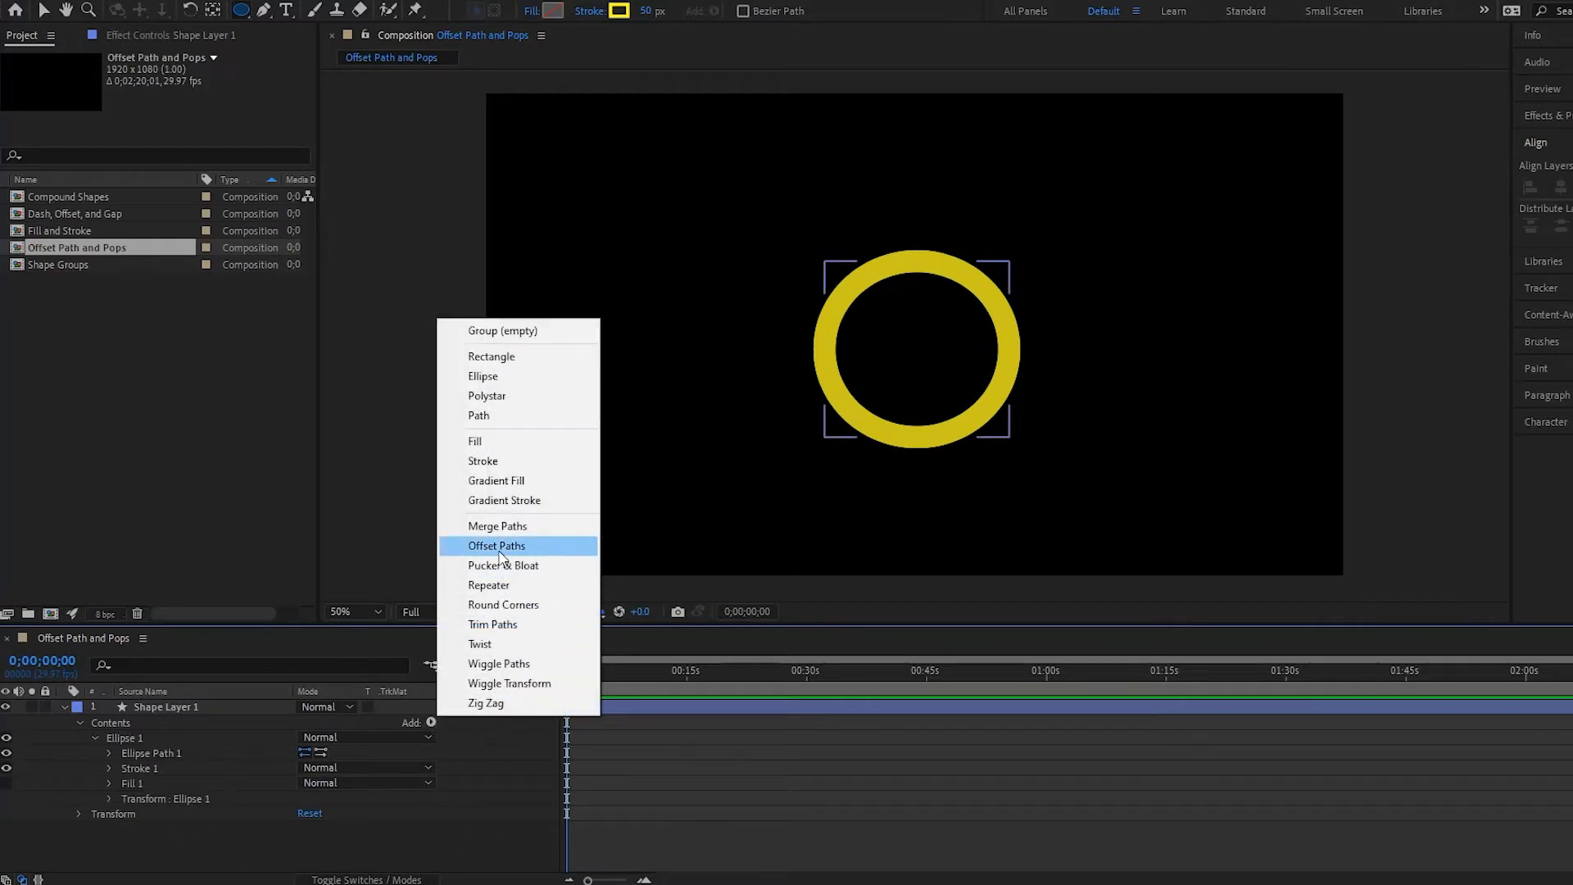
pyautogui.click(497, 546)
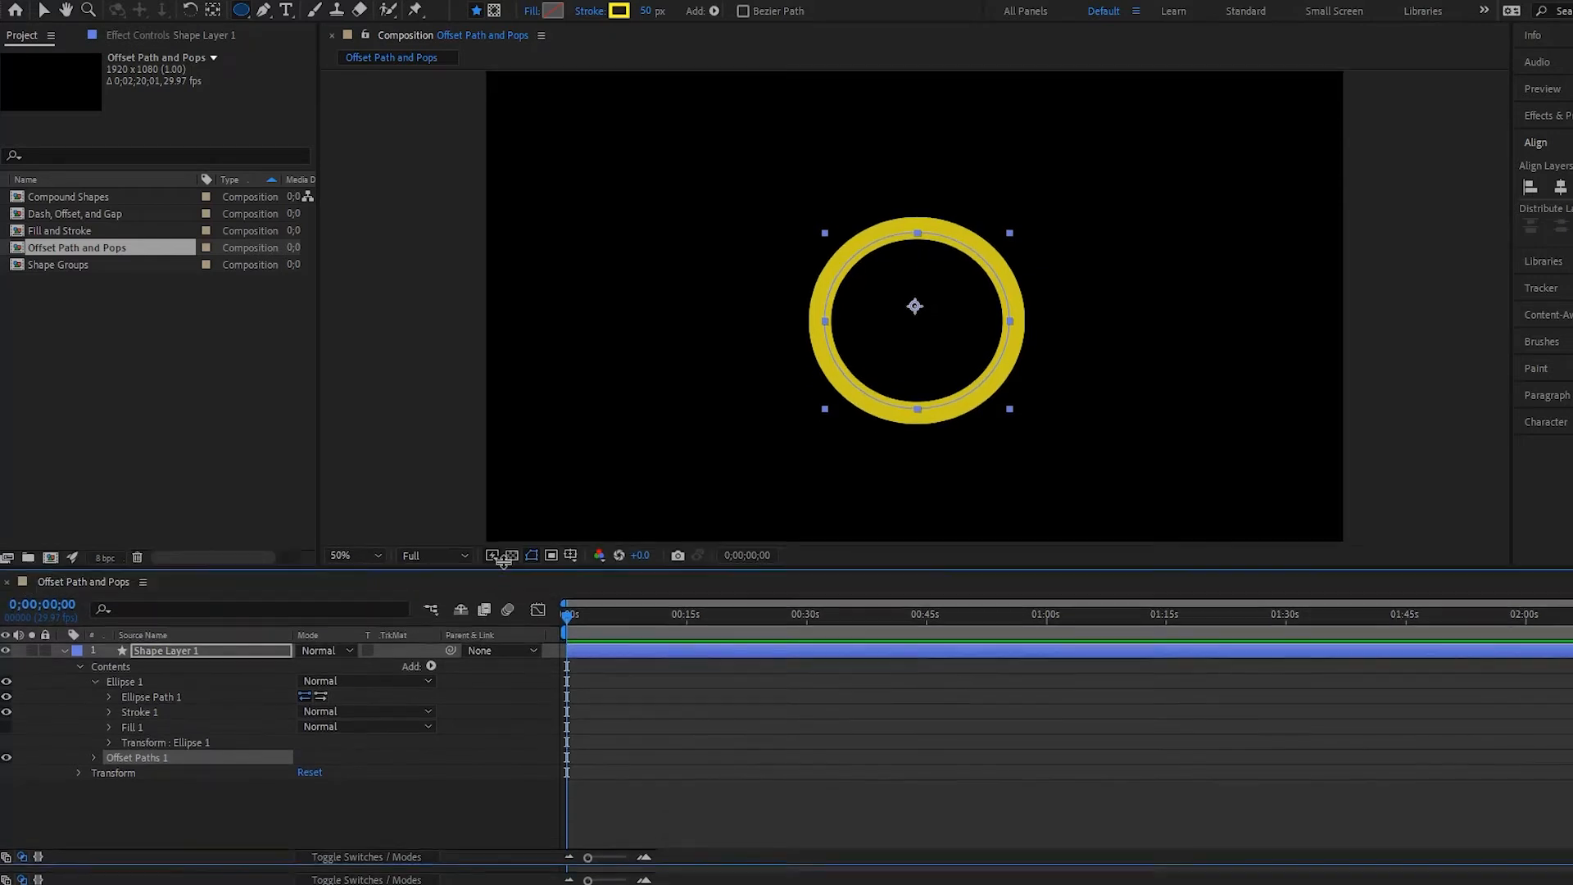
pyautogui.click(95, 757)
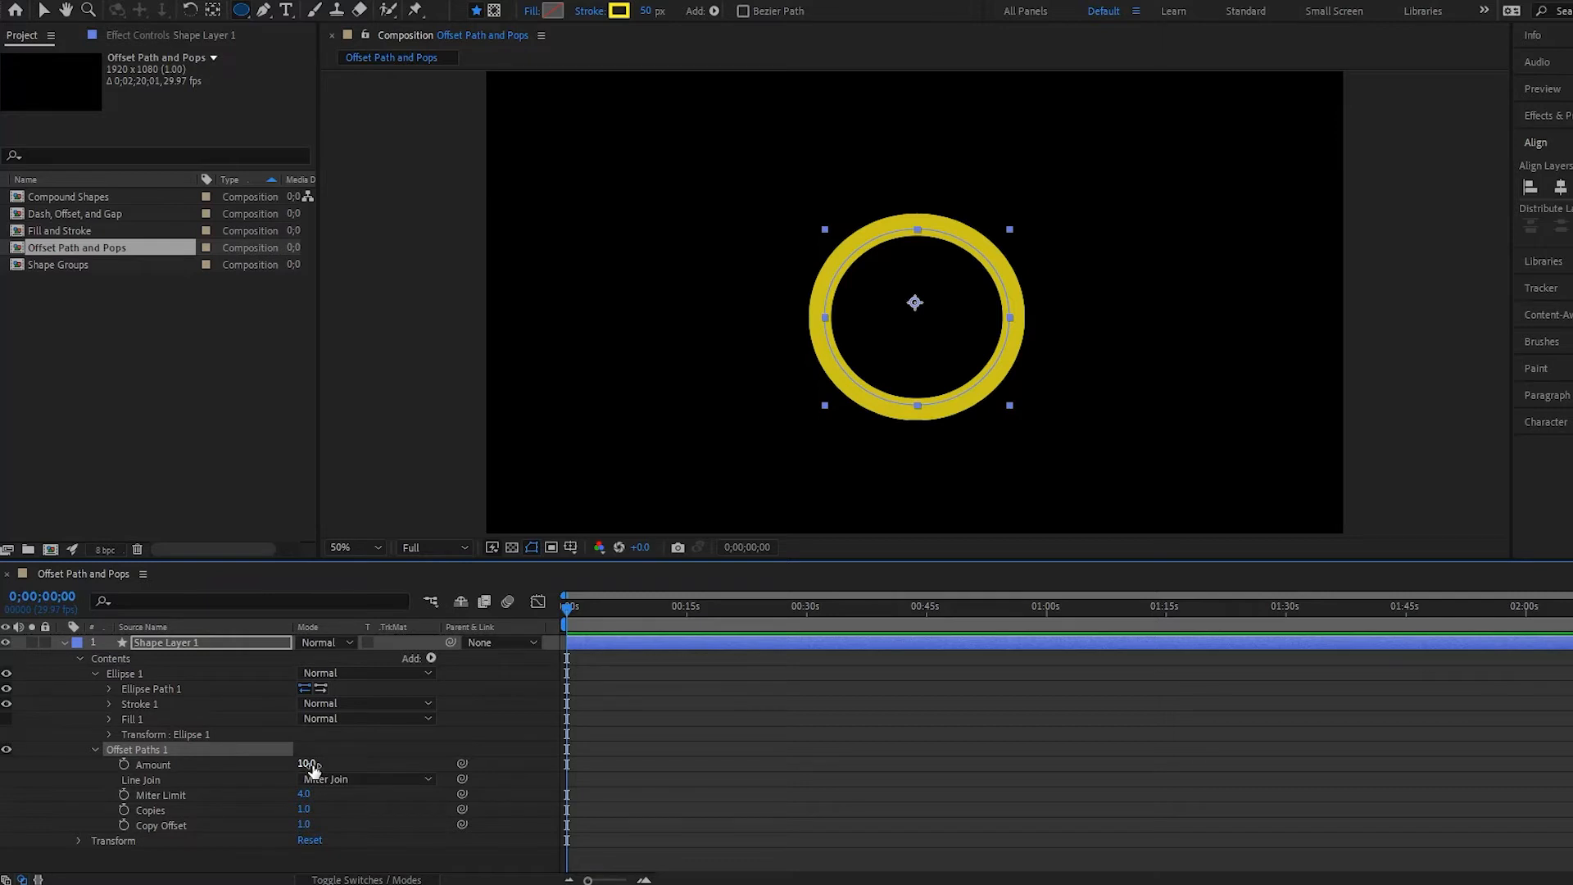
pyautogui.moveTo(311, 764); pyautogui.dragTo(306, 764)
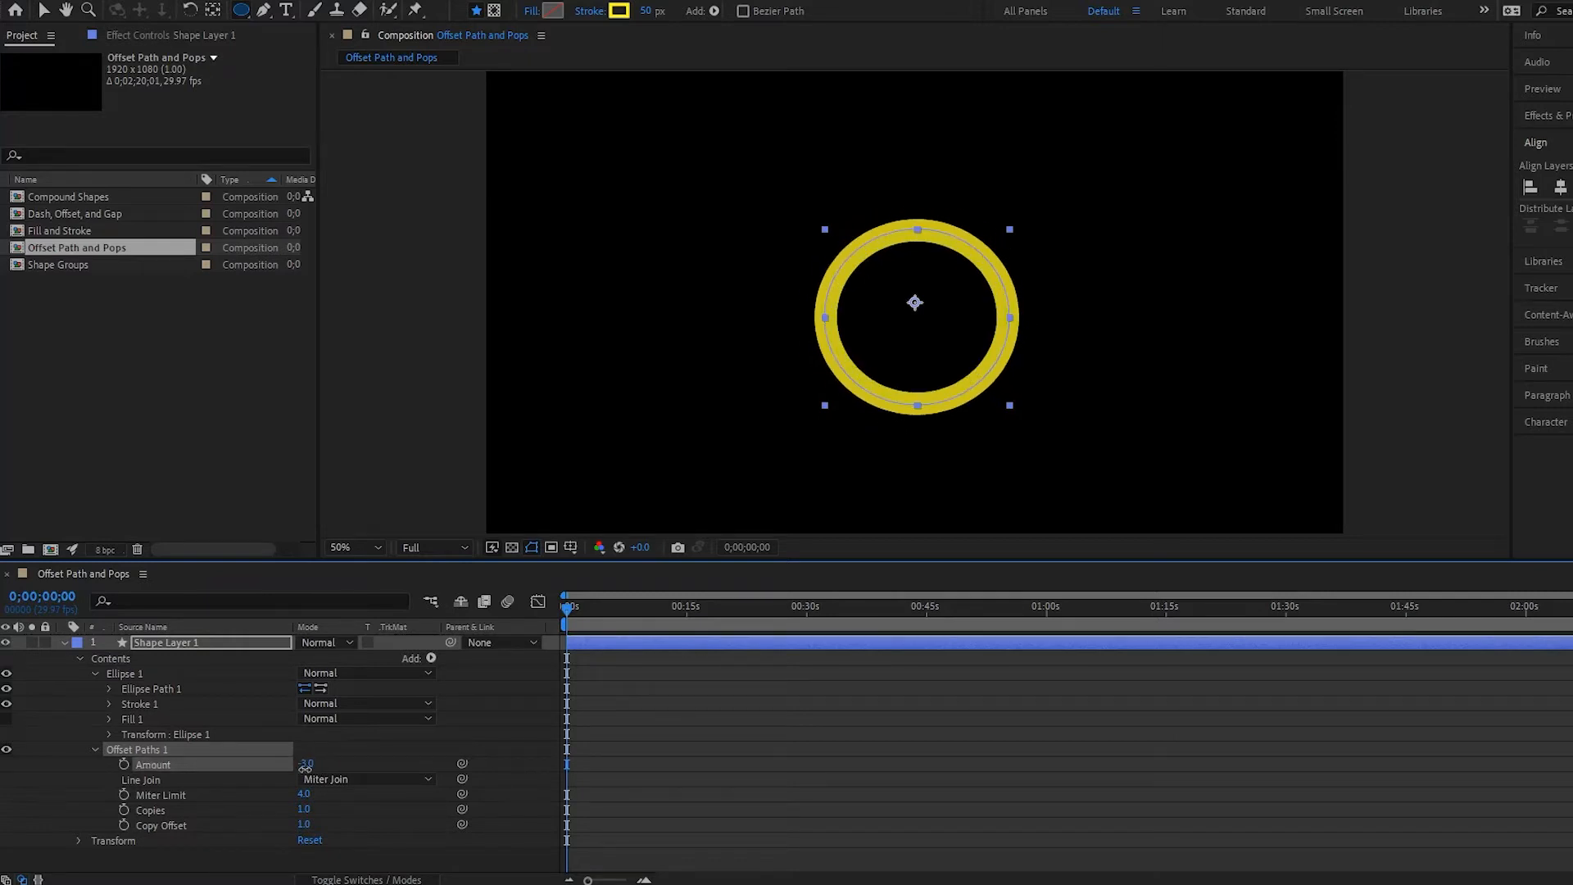
pyautogui.moveTo(306, 763); pyautogui.dragTo(300, 763)
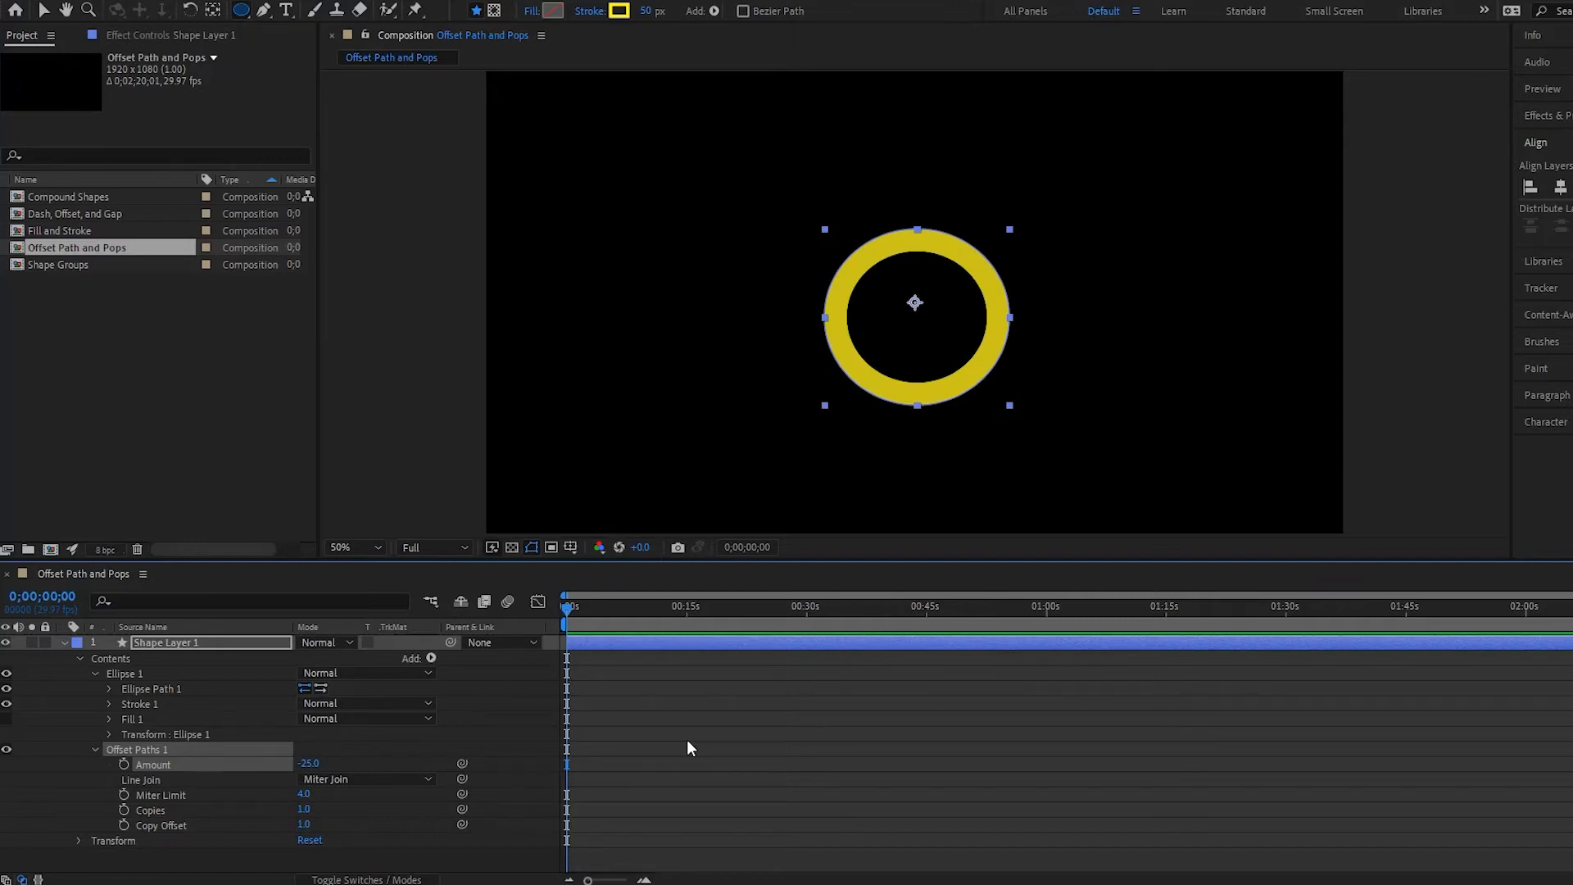
pyautogui.moveTo(650, 25)
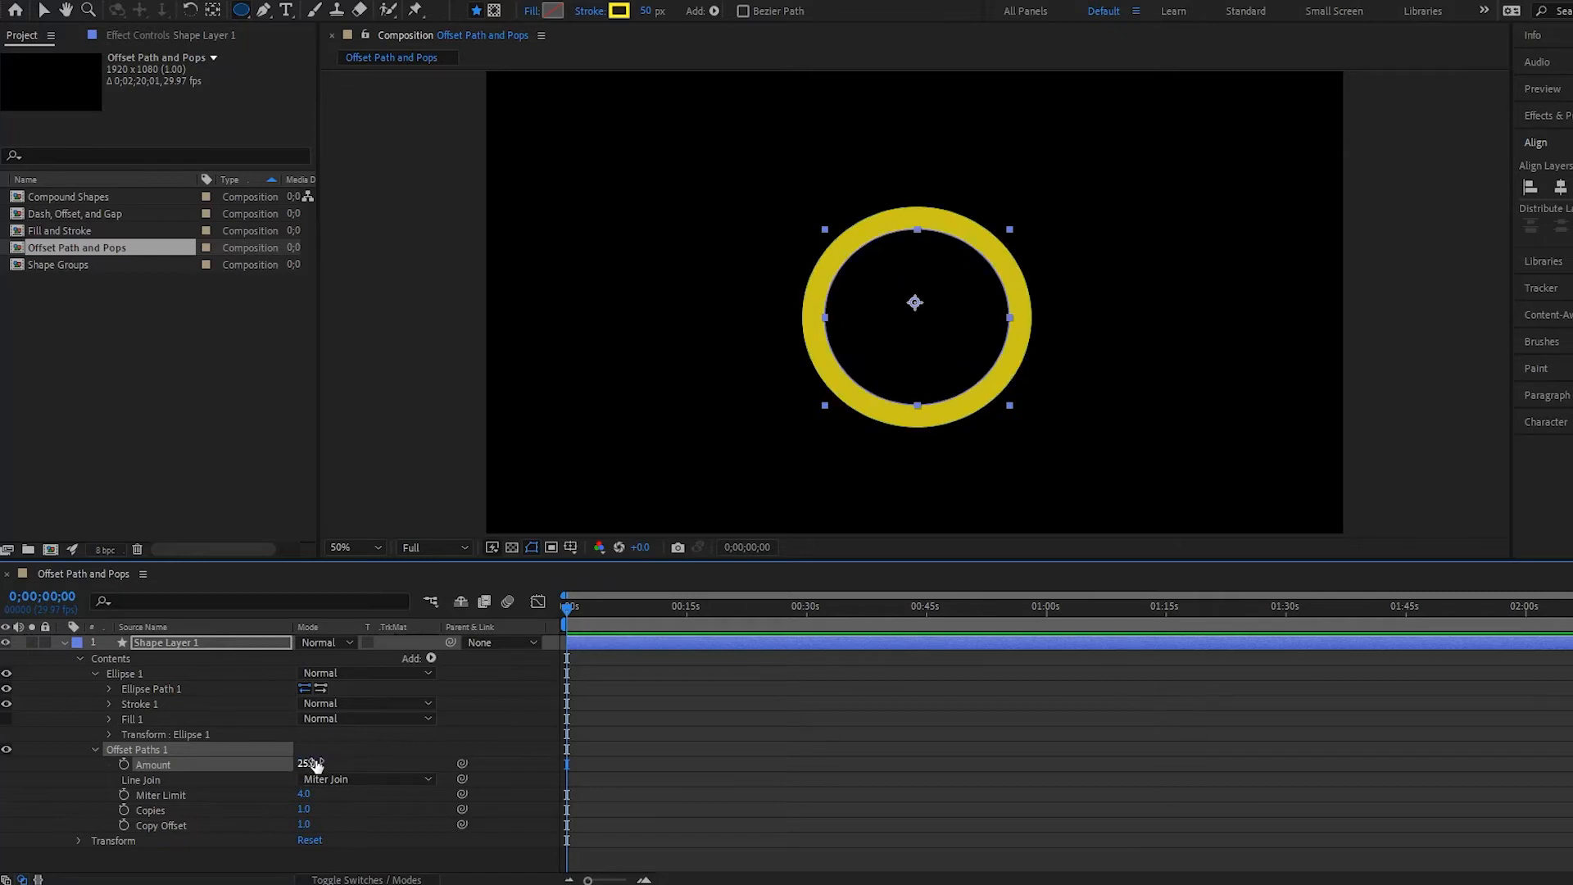
pyautogui.doubleClick(306, 763)
pyautogui.write('0')
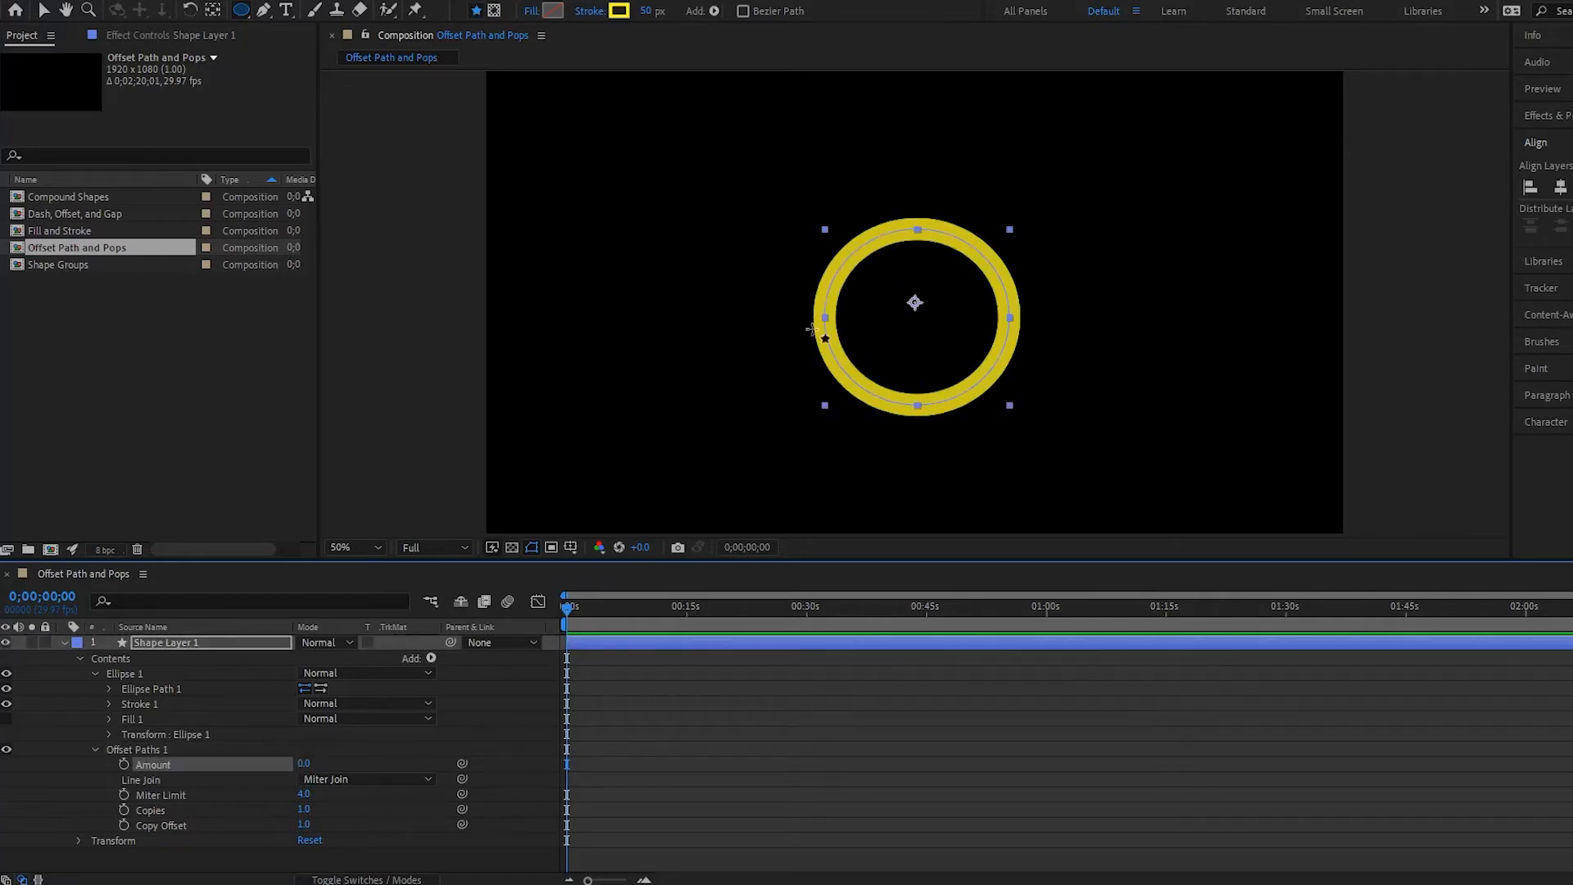
pyautogui.moveTo(747, 341)
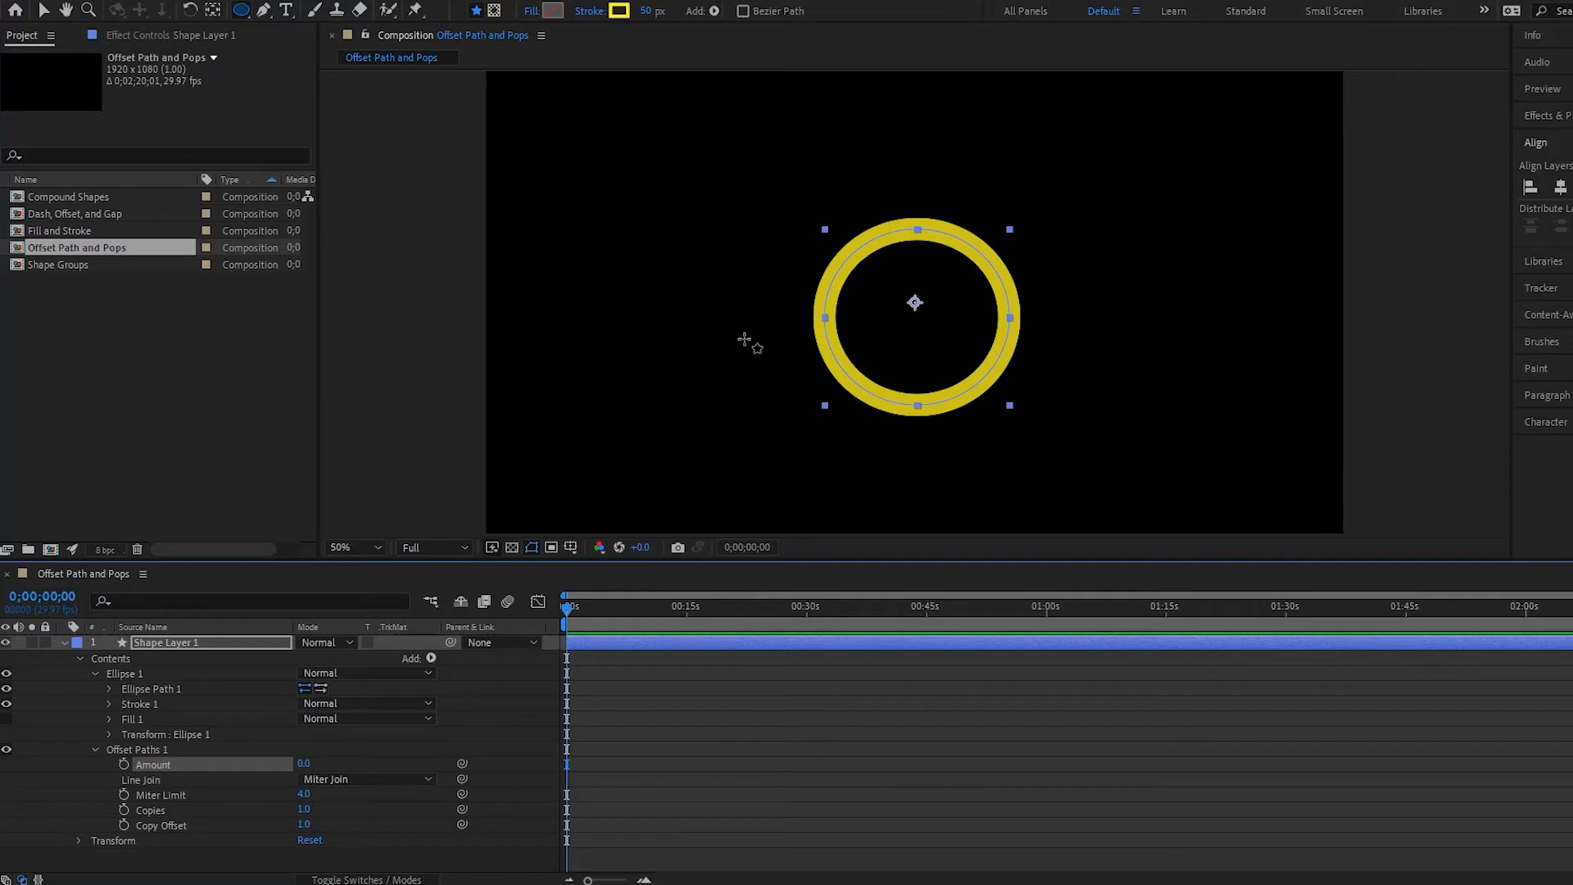
pyautogui.doubleClick(304, 764)
pyautogui.write('25')
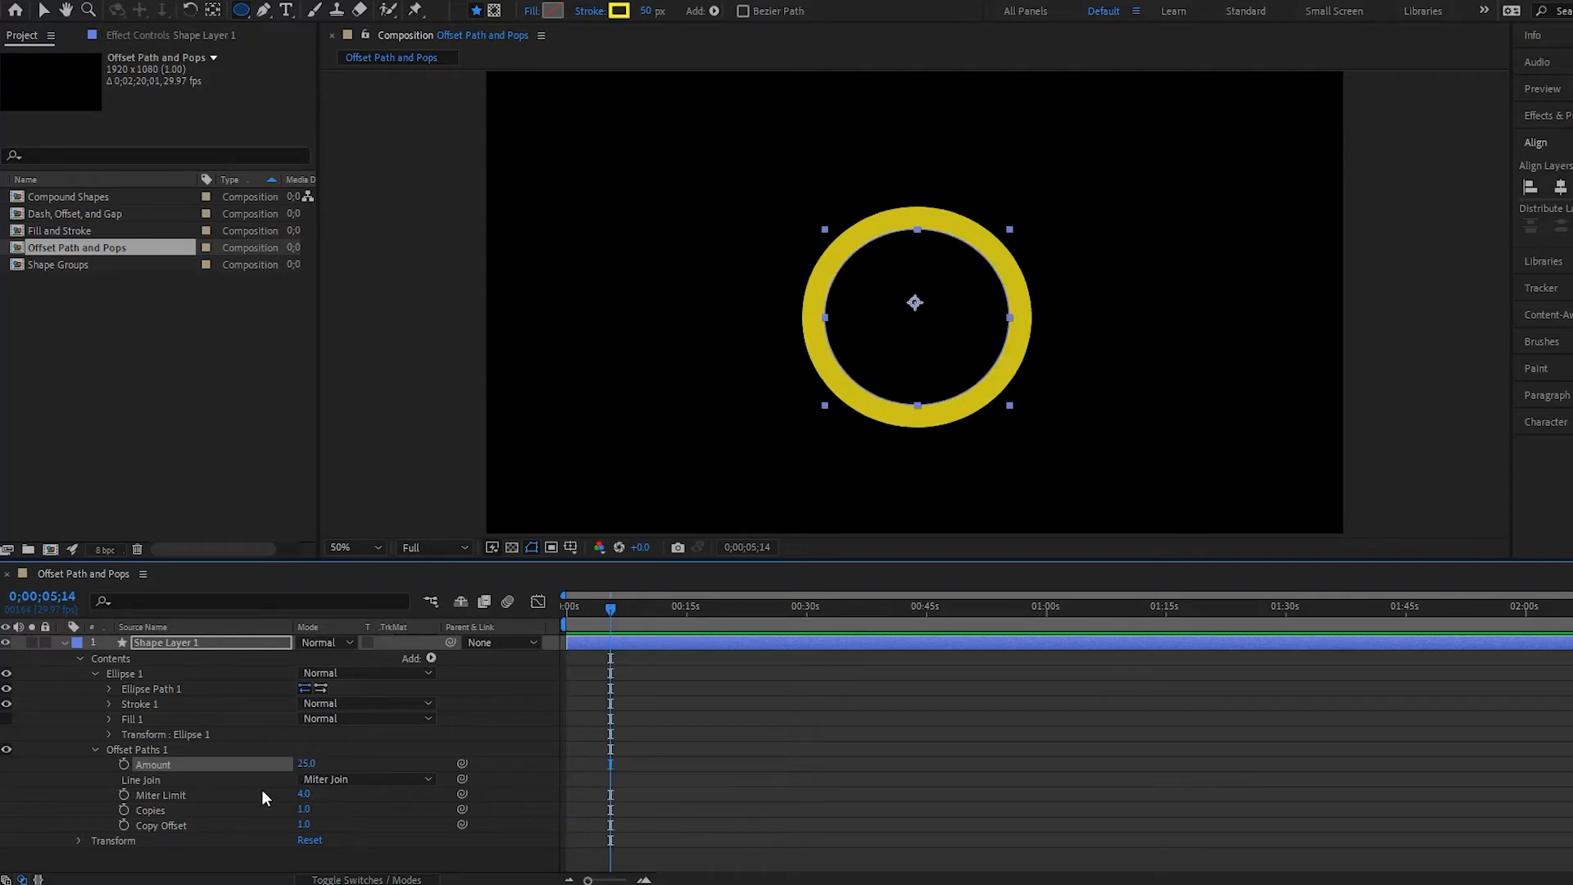
# Keyframe the Offset Paths Amount at the current time
pyautogui.click(124, 763)
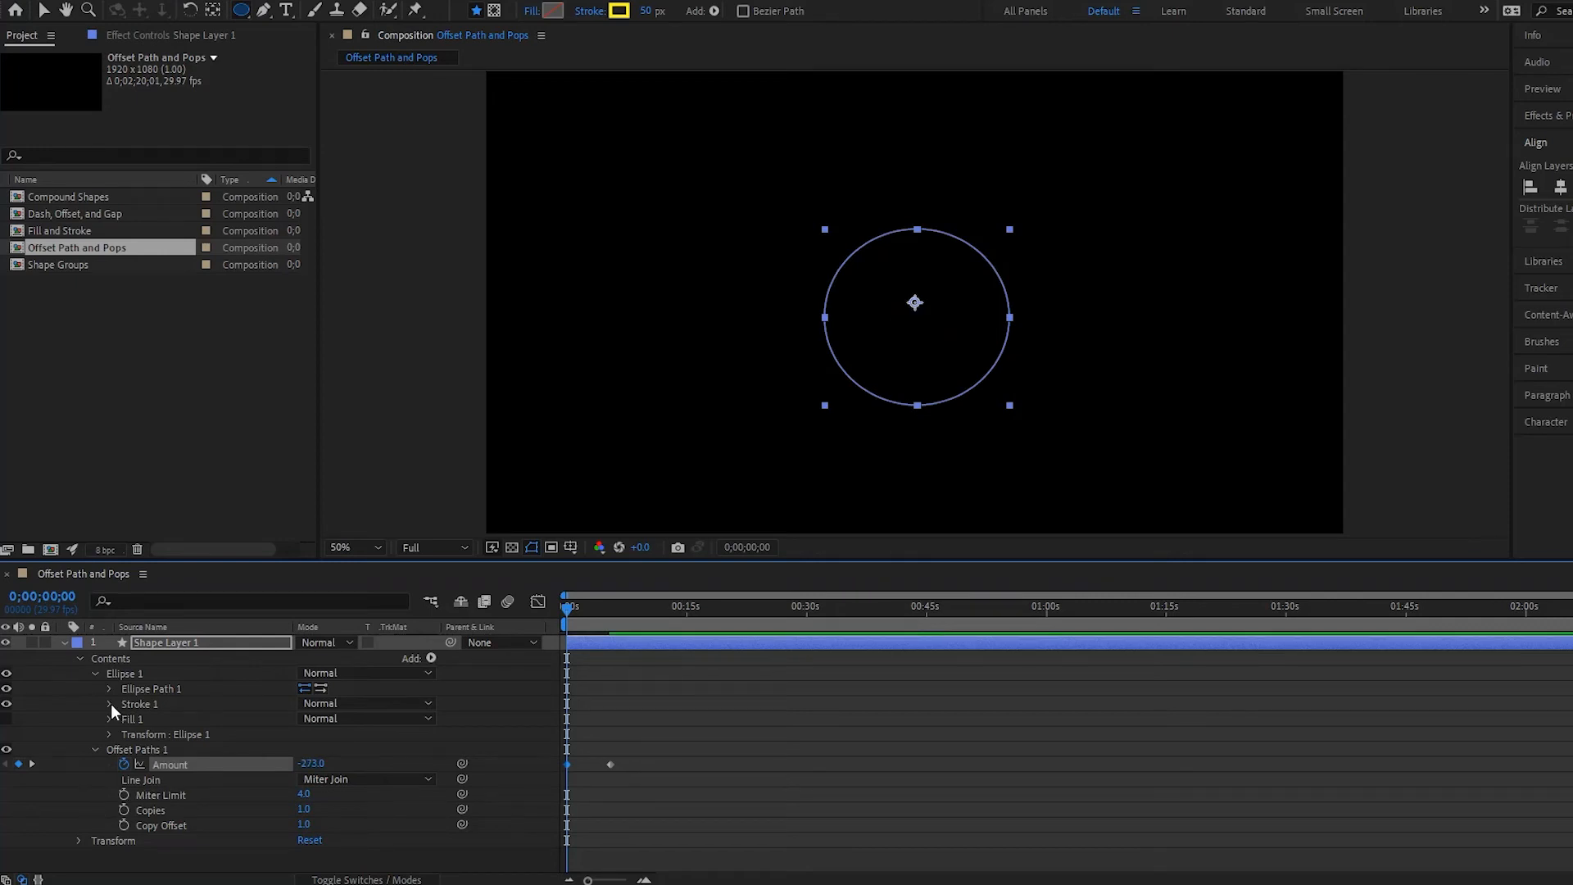
# Expand Stroke 1 to reveal its Stroke Width setting
pyautogui.click(108, 703)
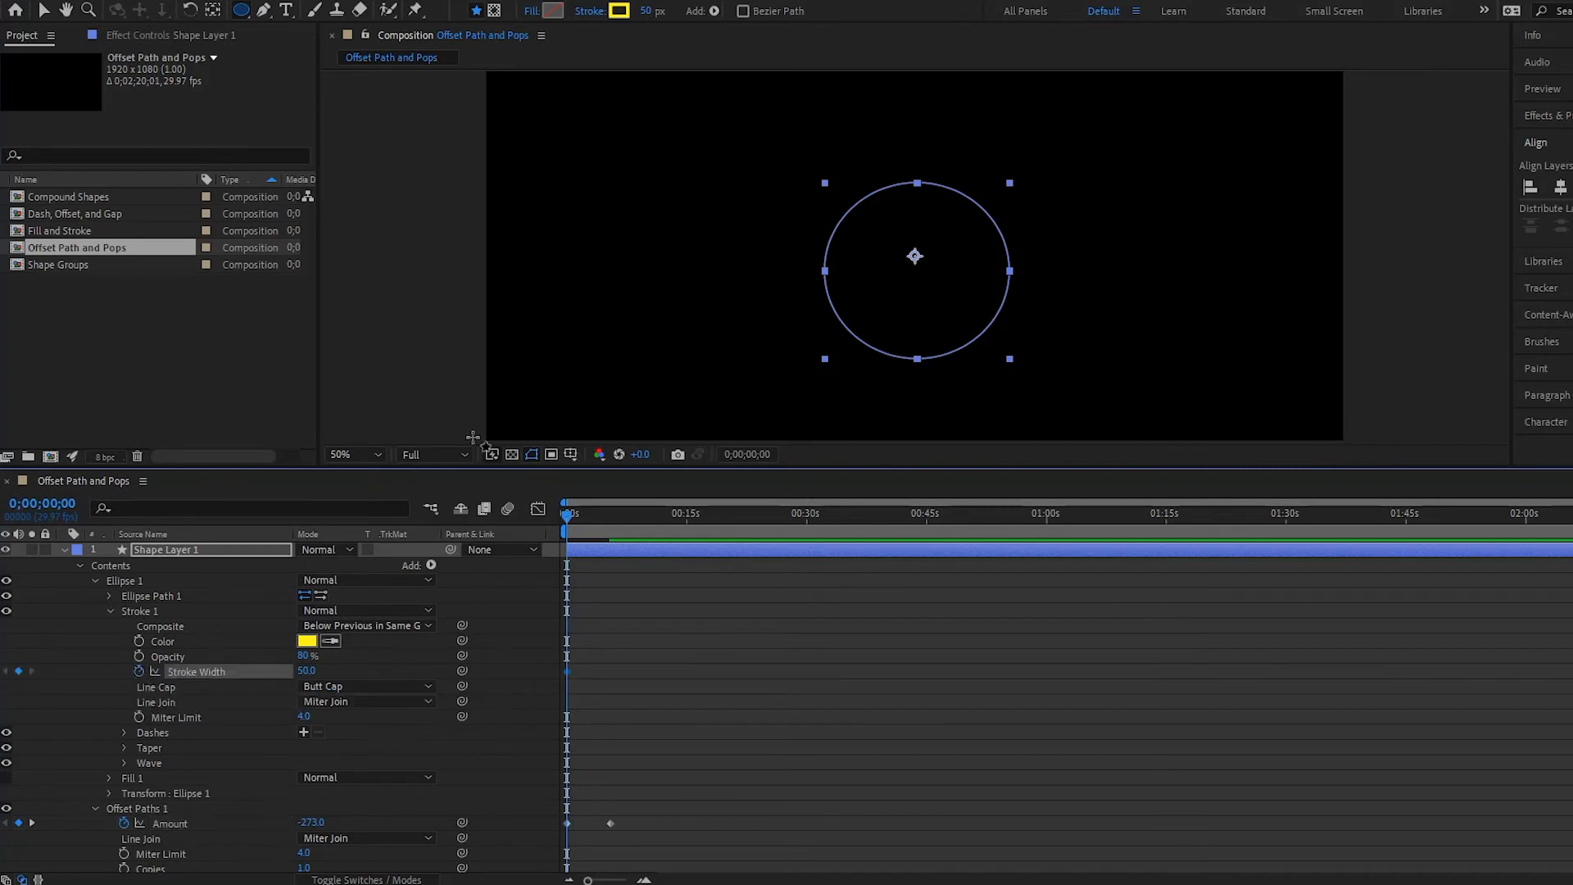
pyautogui.moveTo(535, 589)
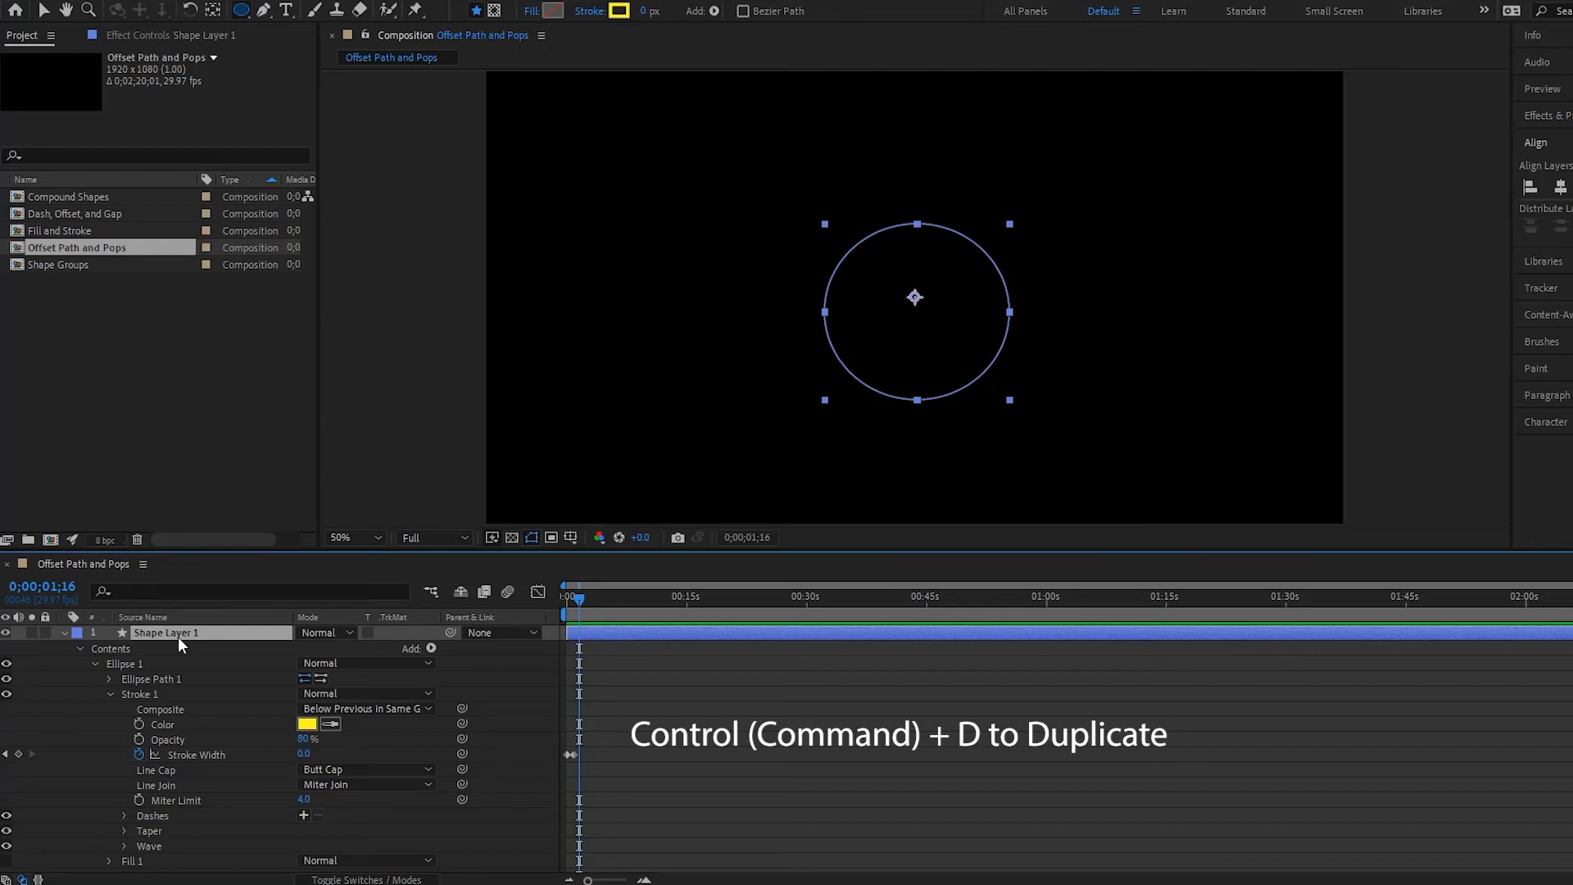
# Duplicate the ring layer and select Shape Layers 2 and 3 to reposition them
pyautogui.press('ctrl+d')
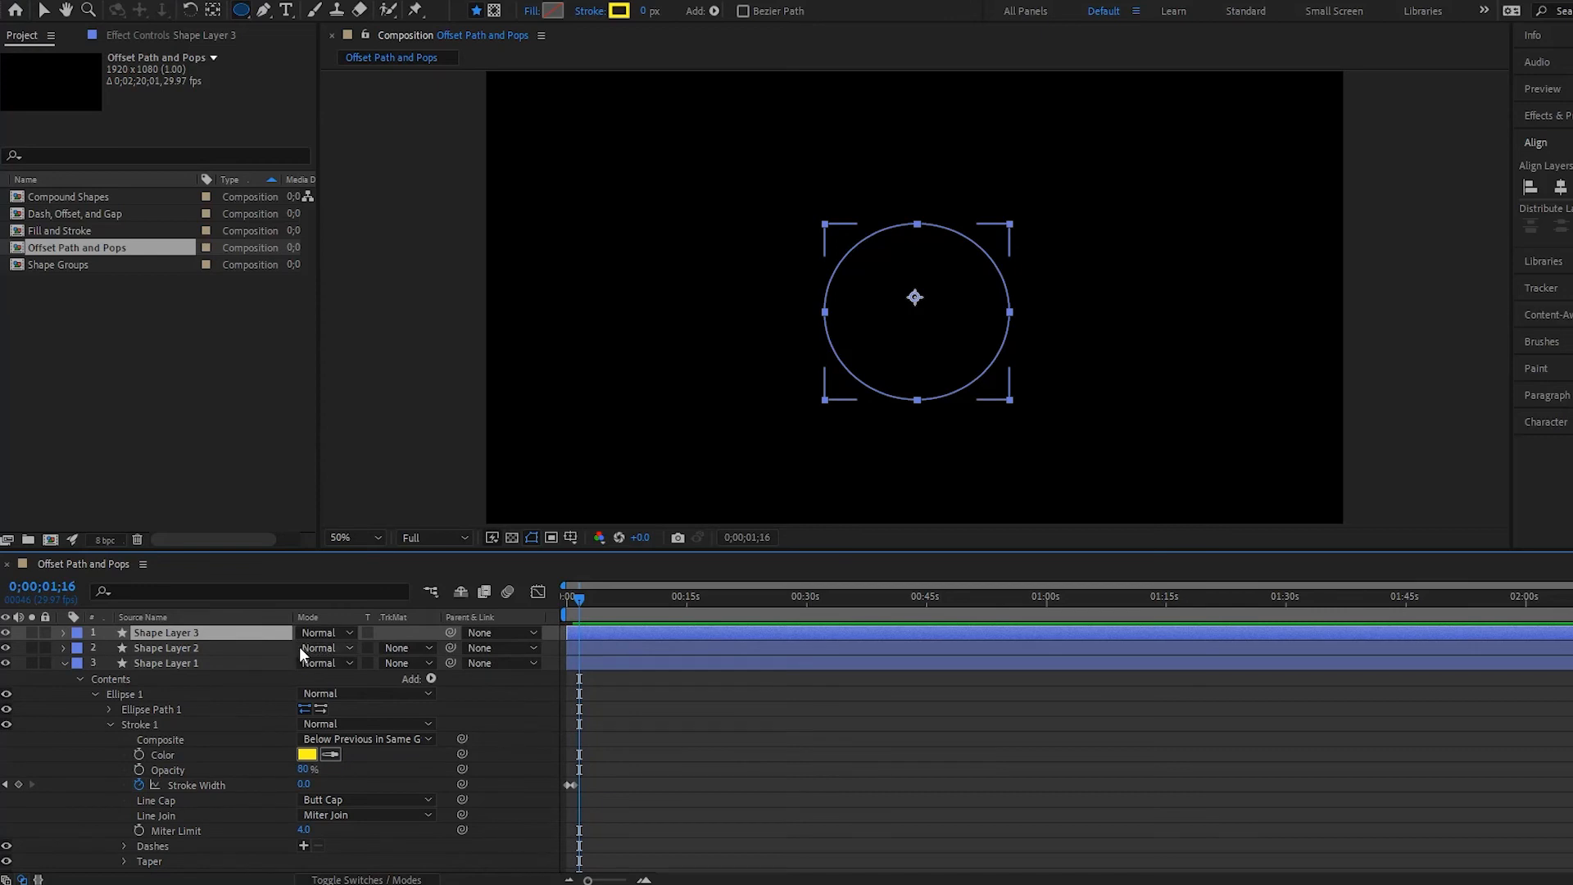
pyautogui.click(166, 647)
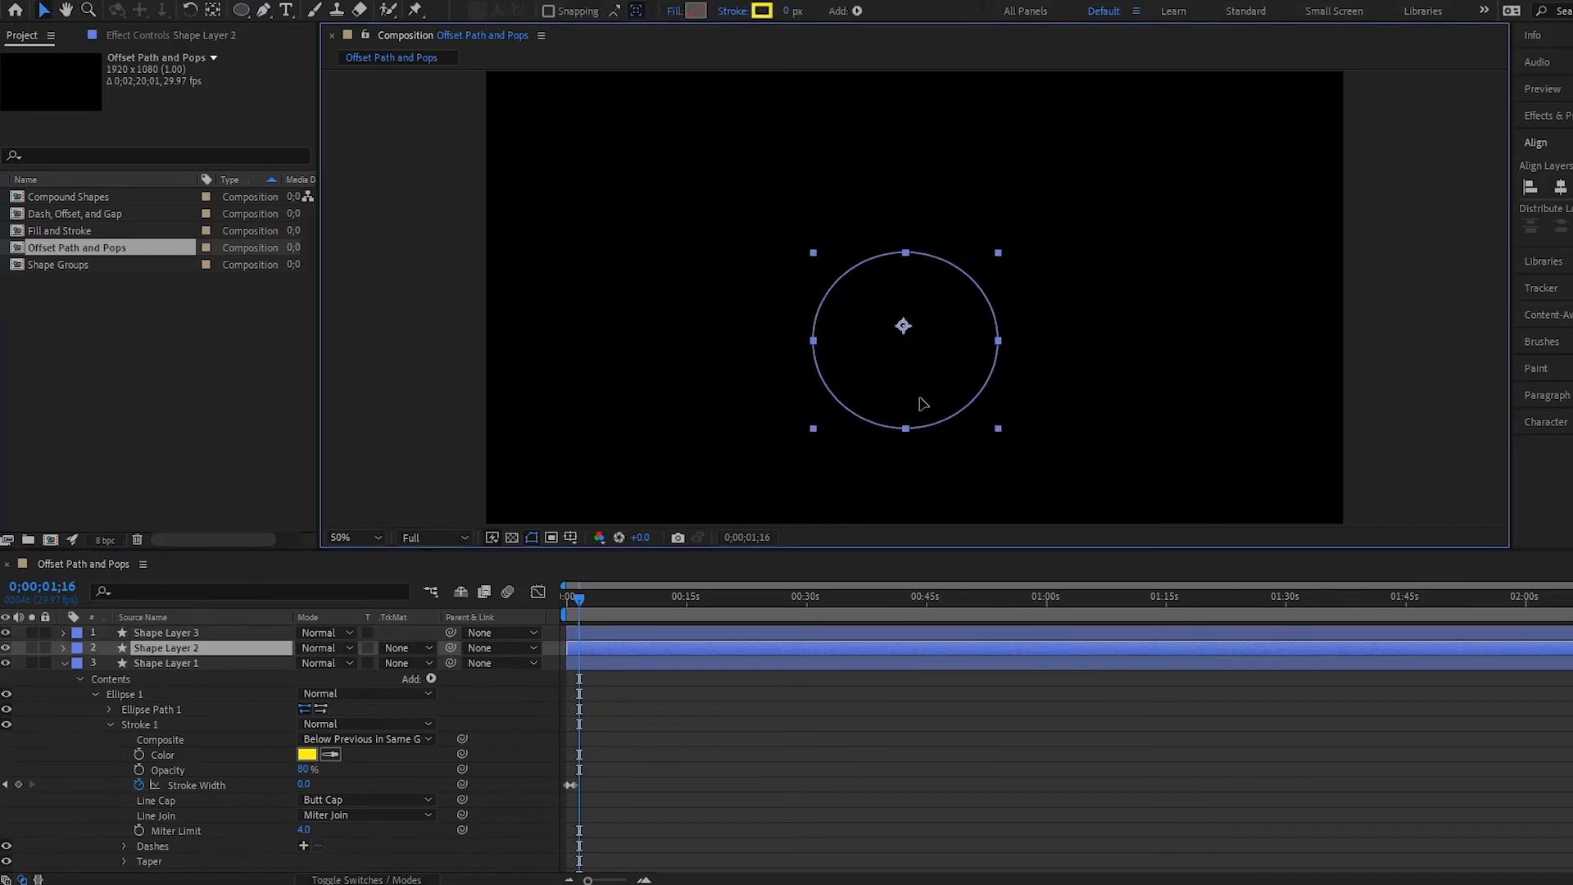
pyautogui.click(165, 631)
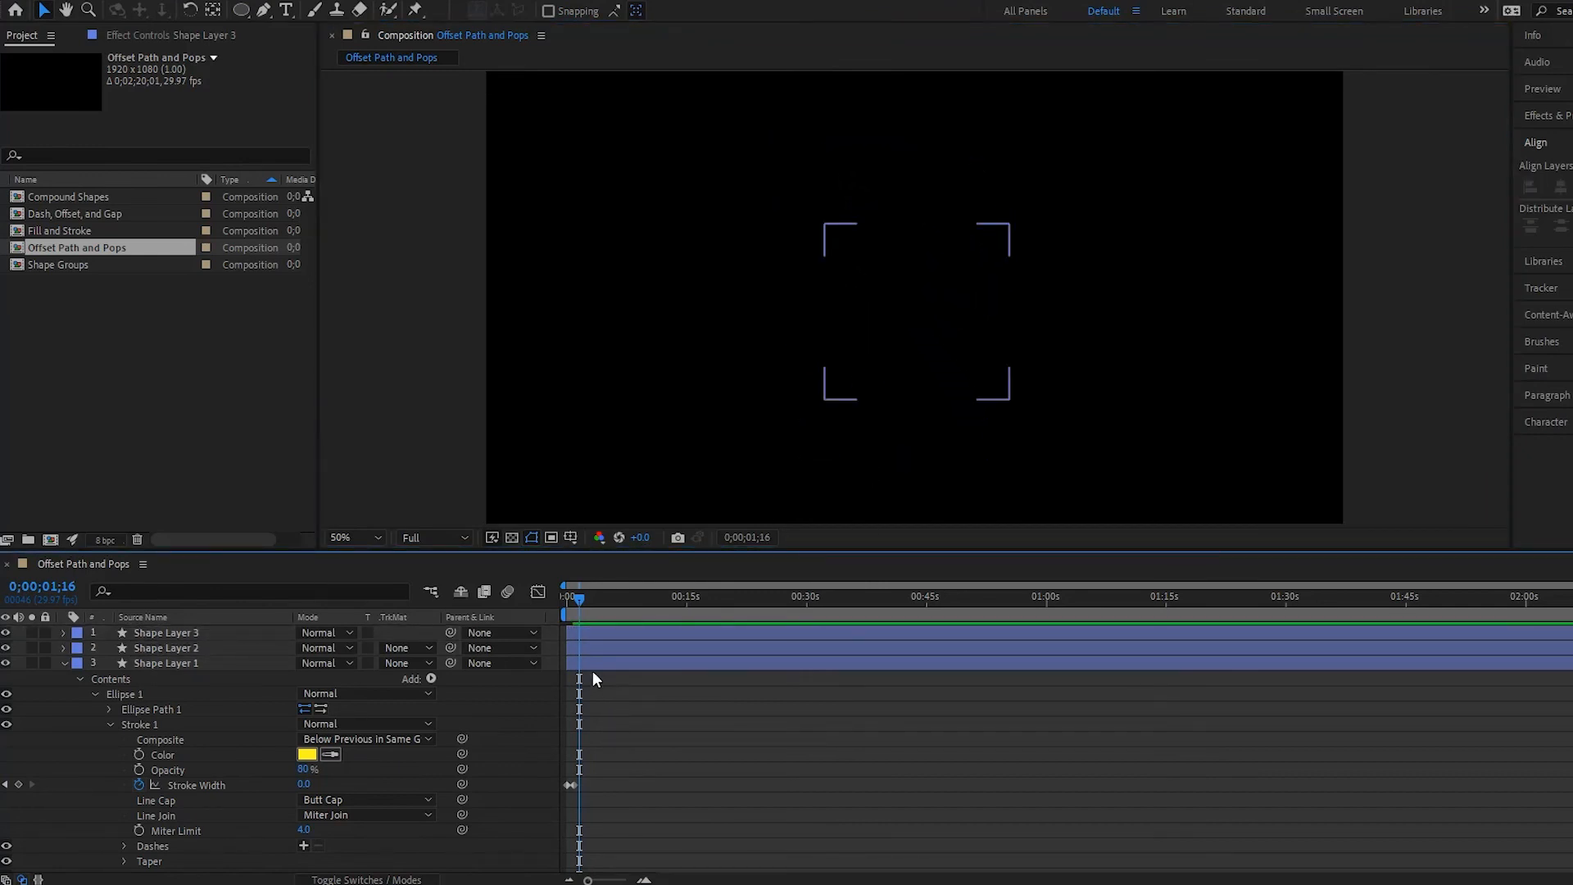
pyautogui.click(166, 631)
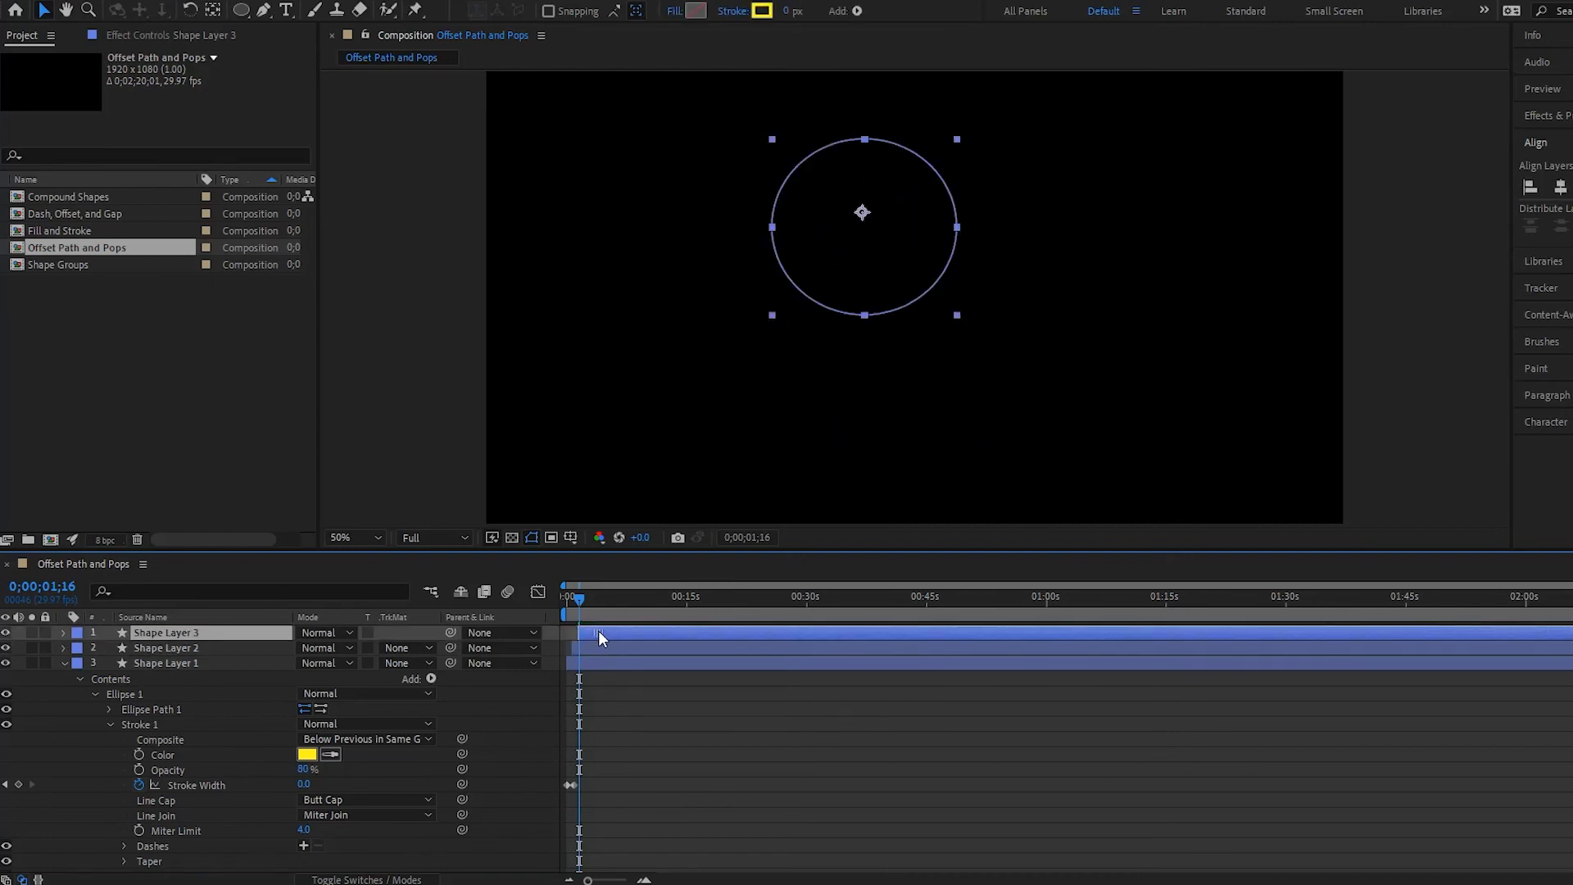